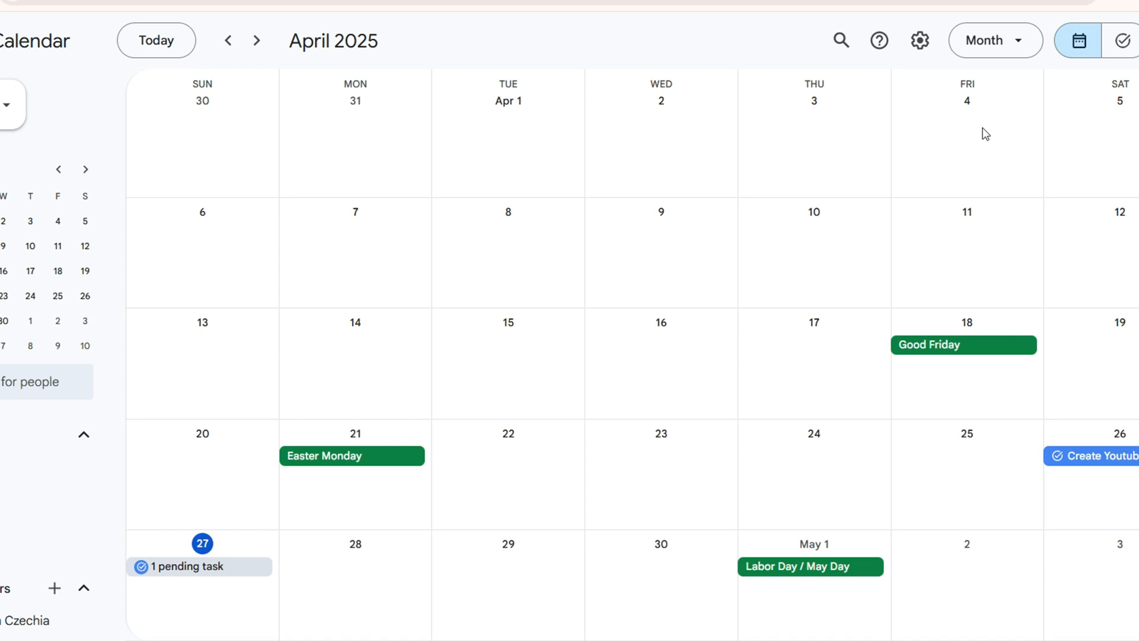
- Reach the Settings page from the gear menu's dropdown
{"action": "left_click", "coordinate": [918, 40]}
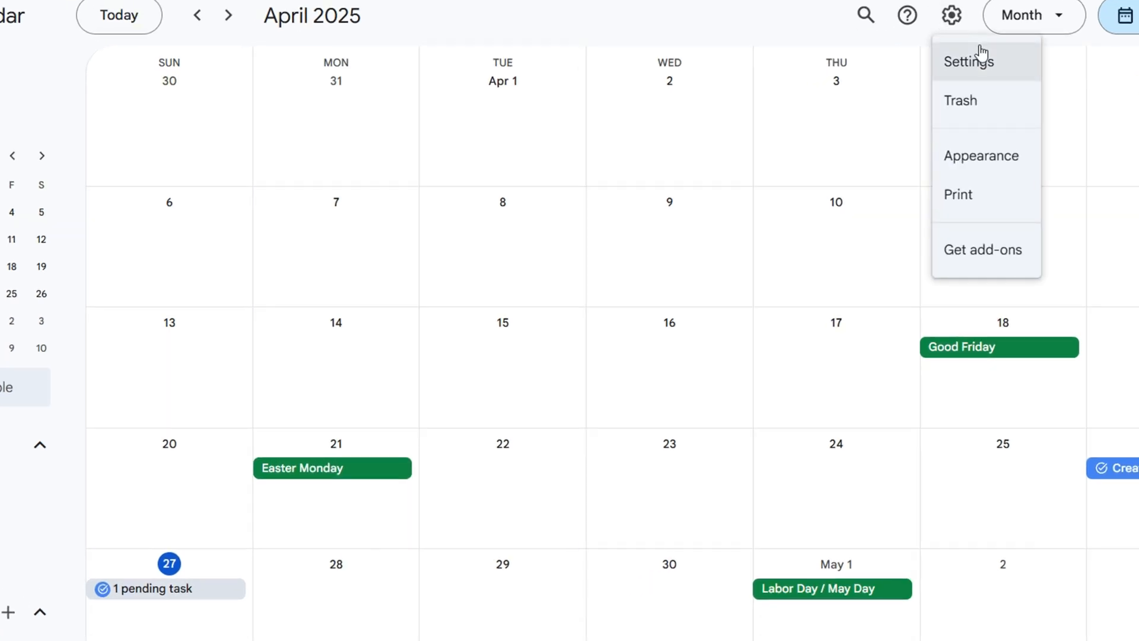
{"action": "left_click", "coordinate": [966, 61]}
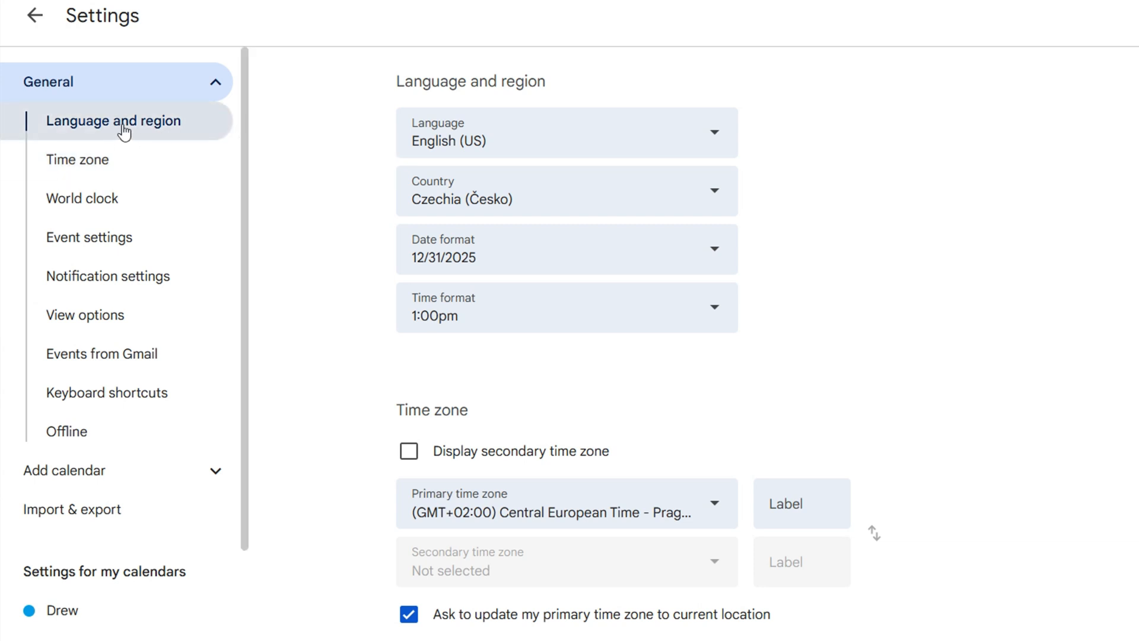
{"action": "mouse_move", "coordinate": [364, 200]}
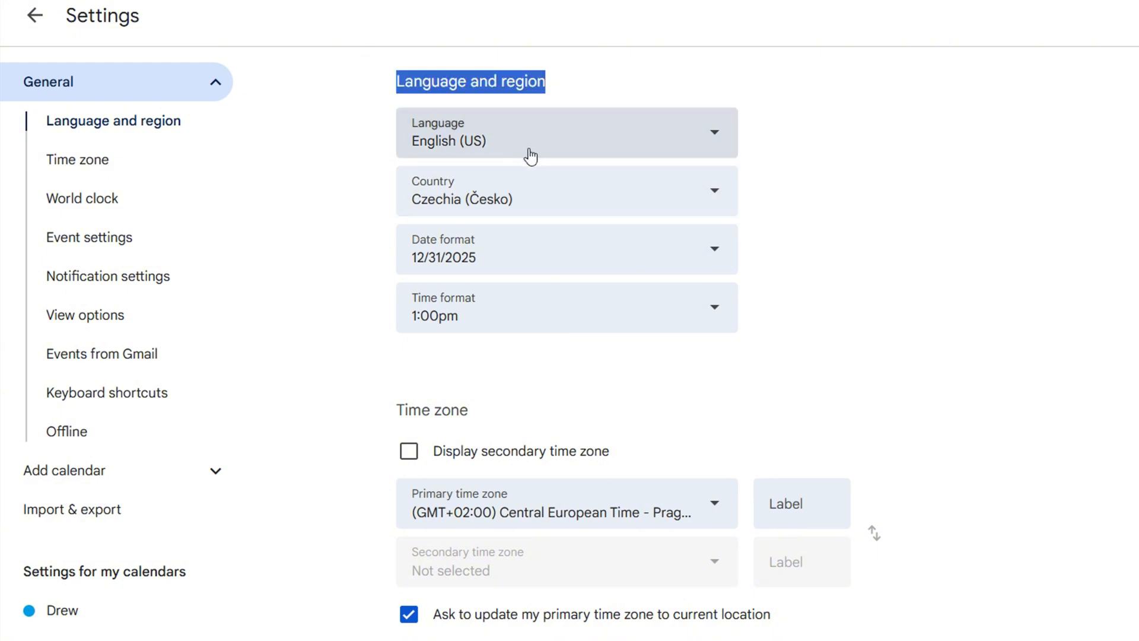
{"action": "mouse_move", "coordinate": [639, 147]}
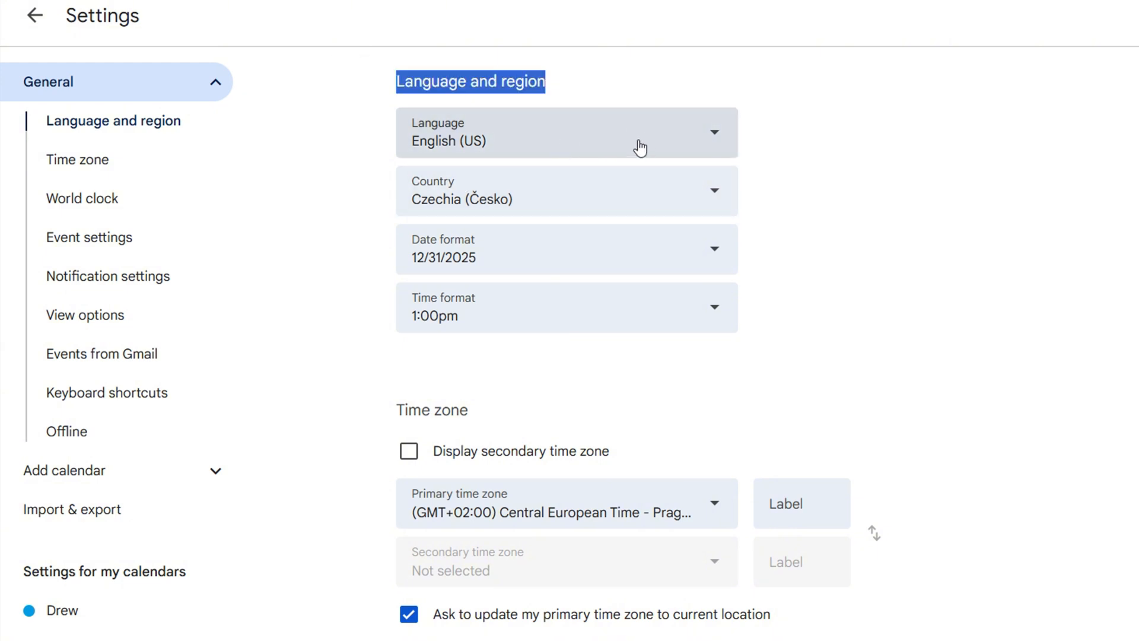
{"action": "mouse_move", "coordinate": [615, 149]}
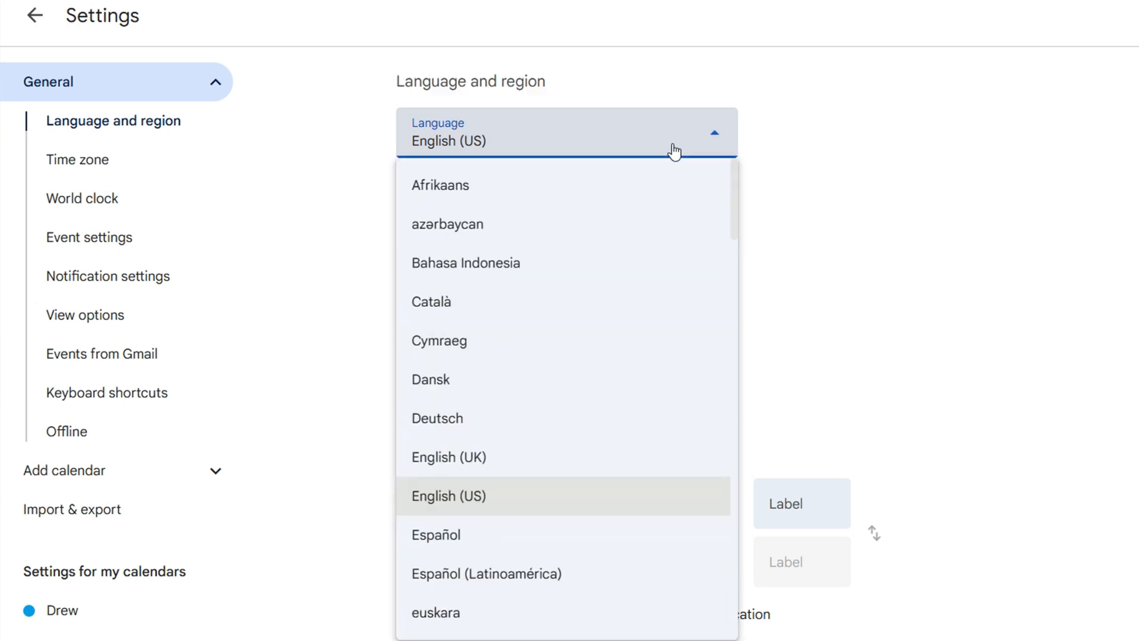
{"action": "mouse_move", "coordinate": [667, 298]}
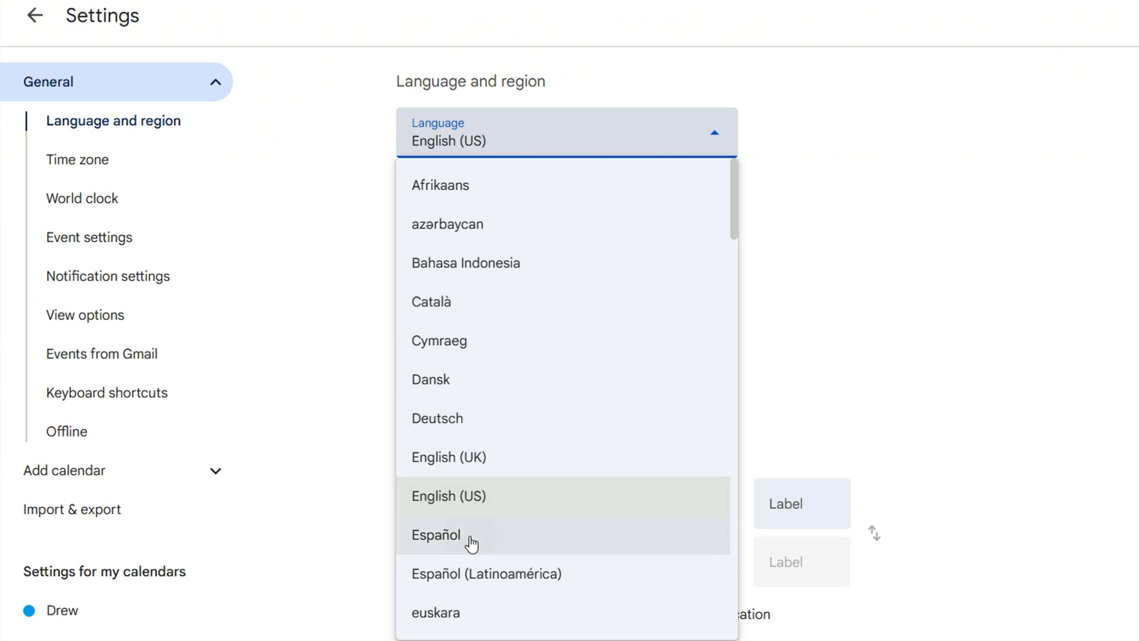
- Choose Español as the language and return to the month view in Spanish
{"action": "left_click", "coordinate": [435, 535]}
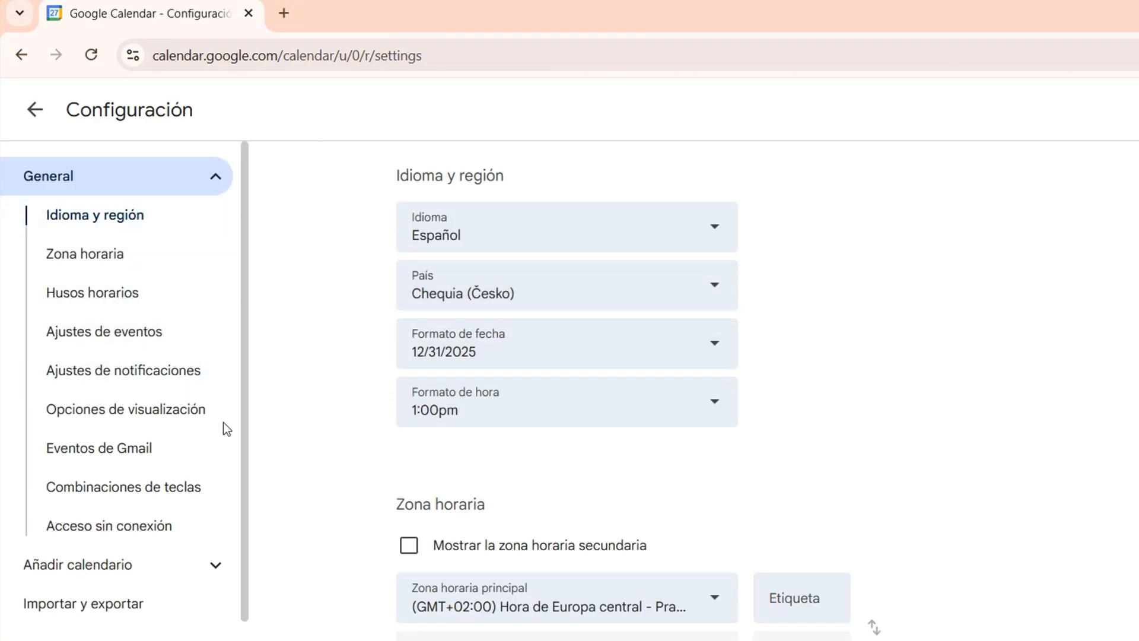
{"action": "mouse_move", "coordinate": [65, 155]}
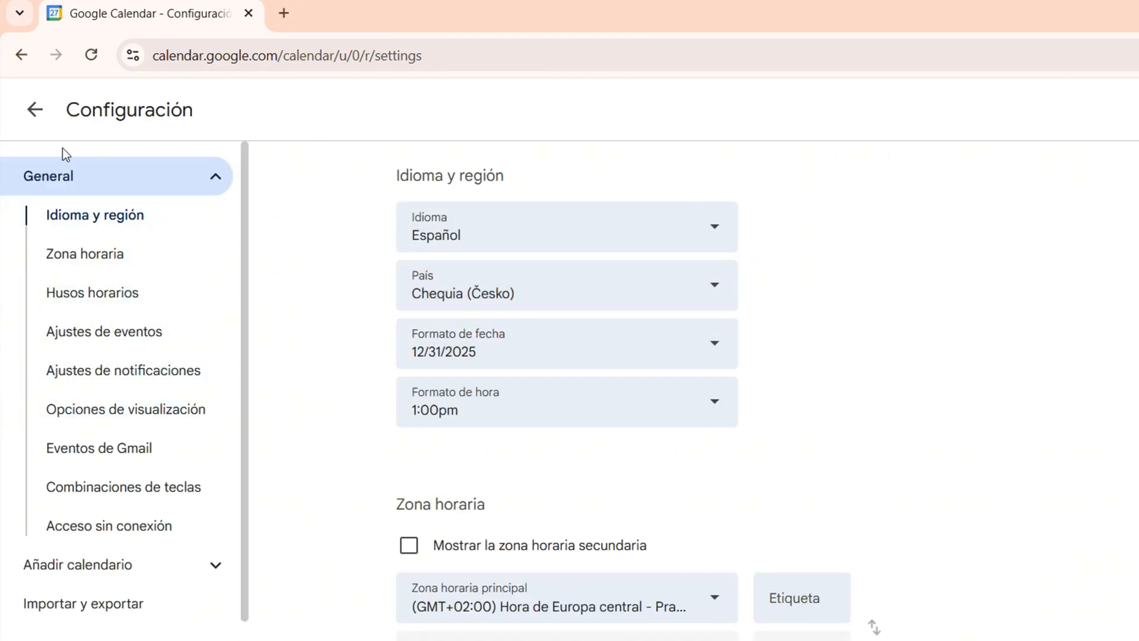
{"action": "left_click", "coordinate": [34, 109]}
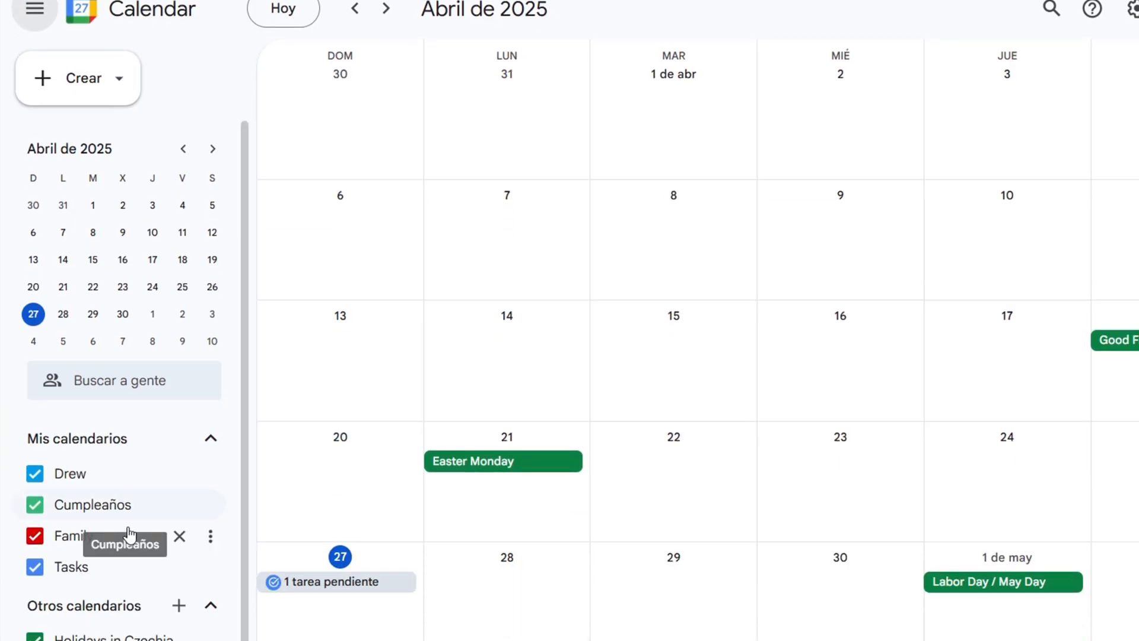
{"action": "scroll", "scroll_direction": "down", "scroll_amount": 3}
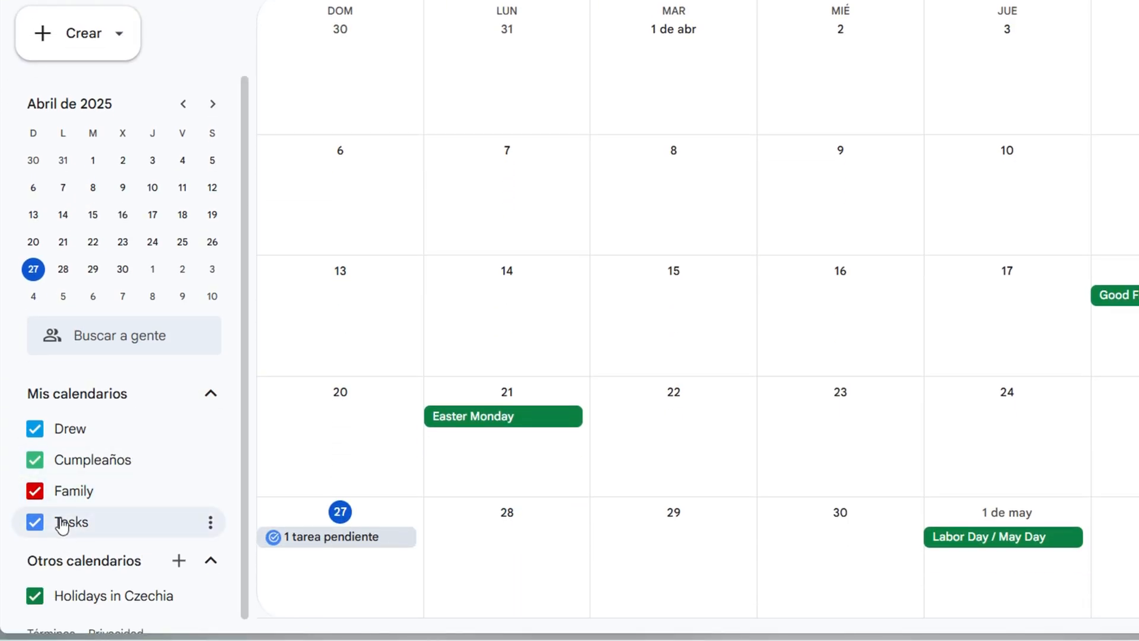
{"action": "mouse_move", "coordinate": [178, 560]}
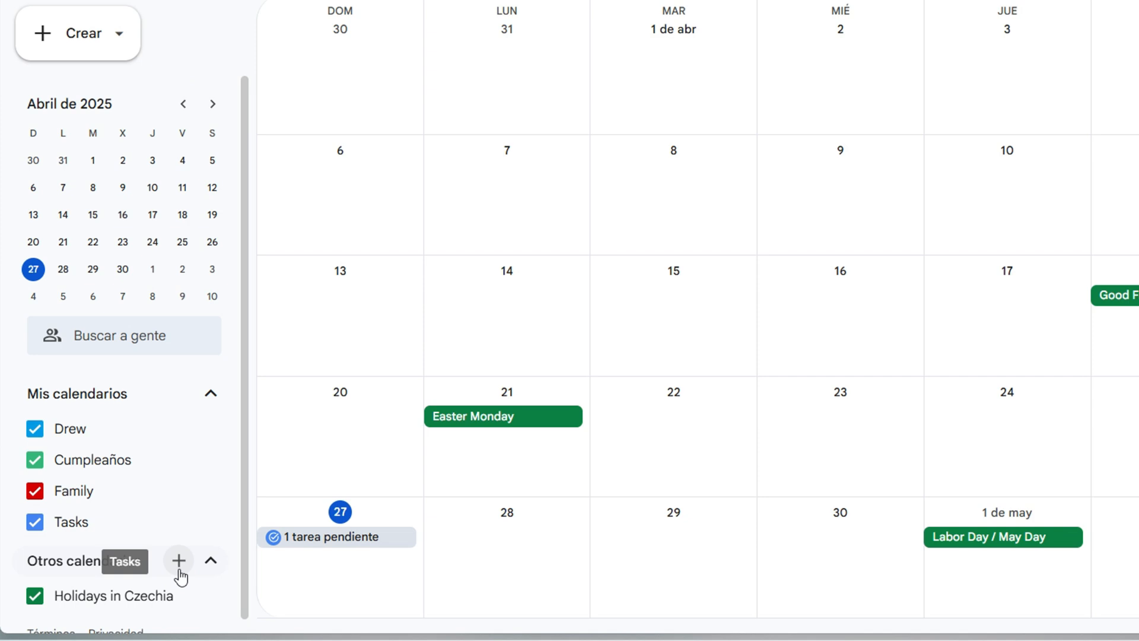
{"action": "mouse_move", "coordinate": [91, 490]}
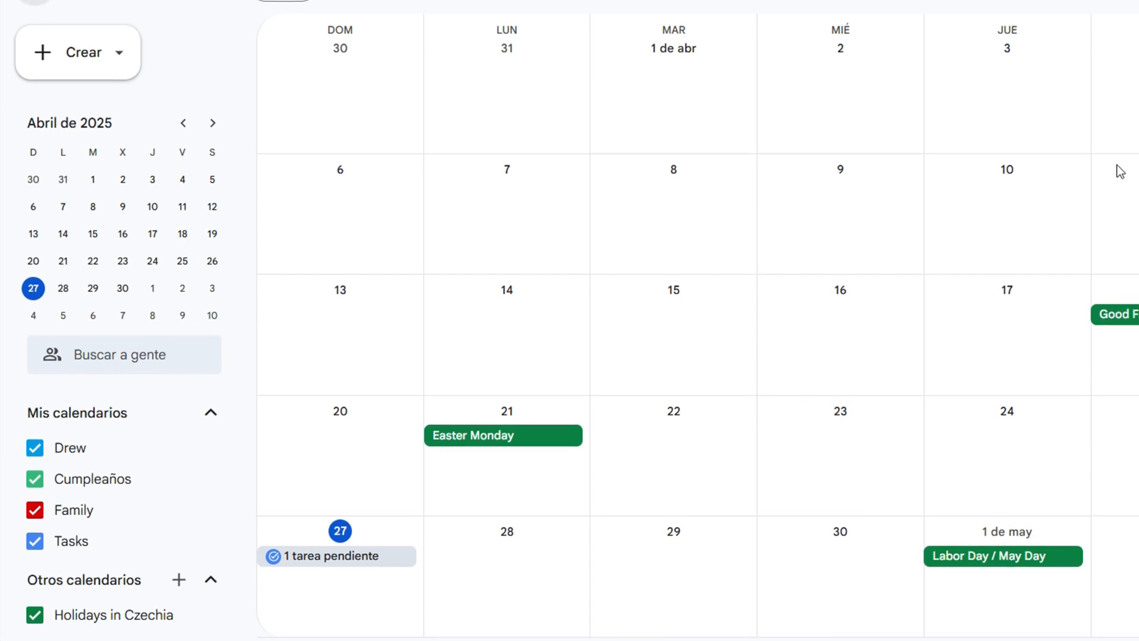
{"action": "scroll", "scroll_direction": "up", "scroll_amount": 3}
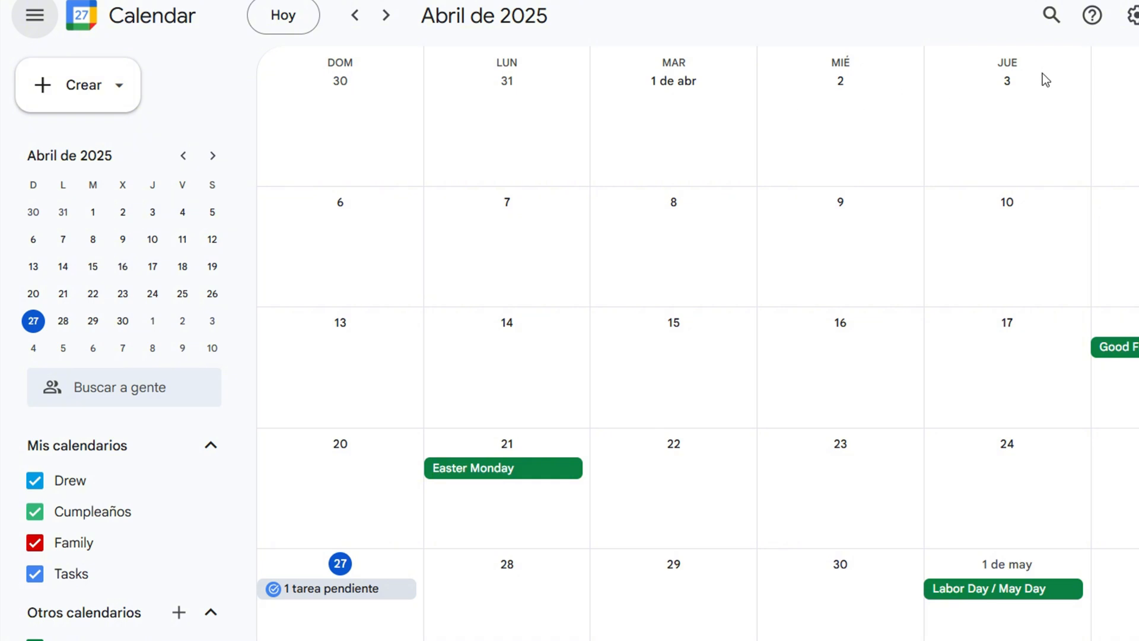
{"action": "mouse_move", "coordinate": [507, 80]}
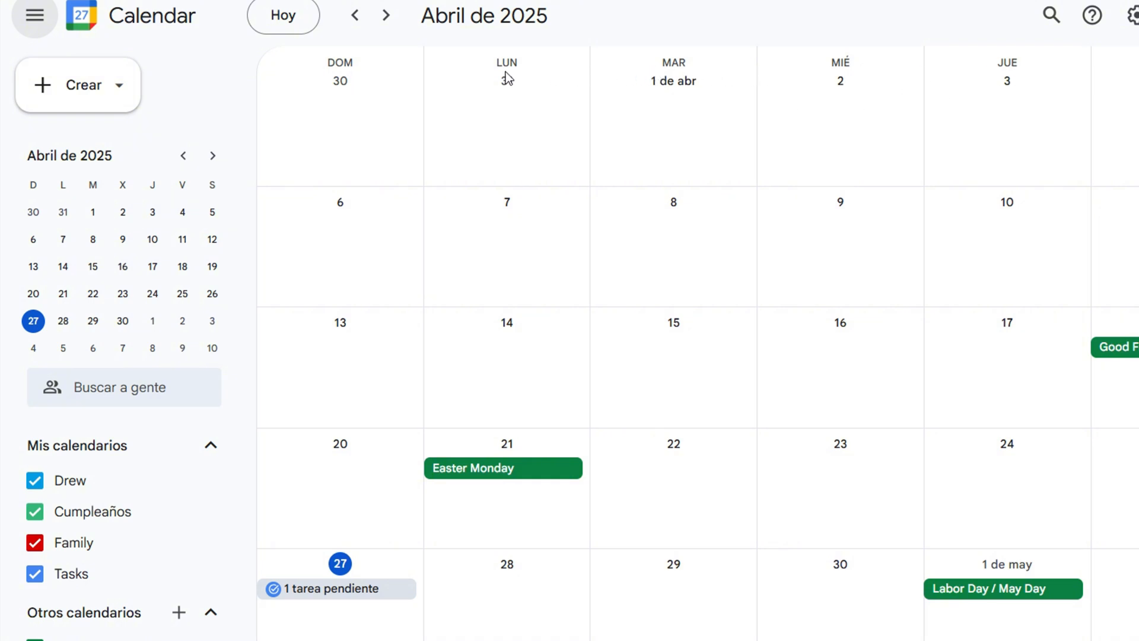
{"action": "left_click", "coordinate": [33, 15]}
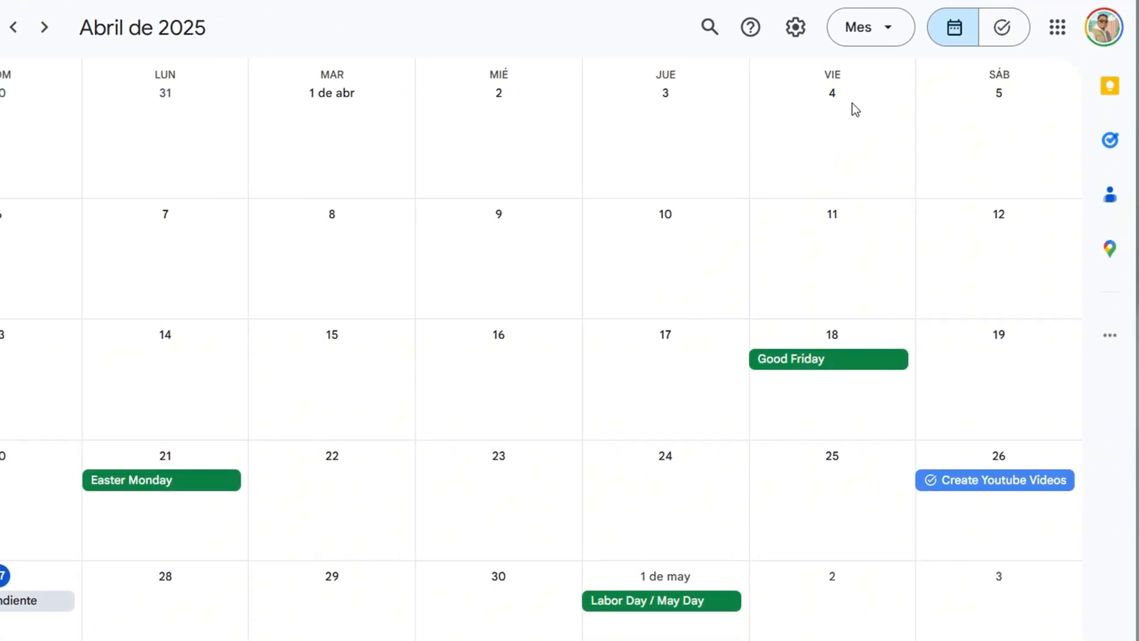
{"action": "mouse_move", "coordinate": [699, 135]}
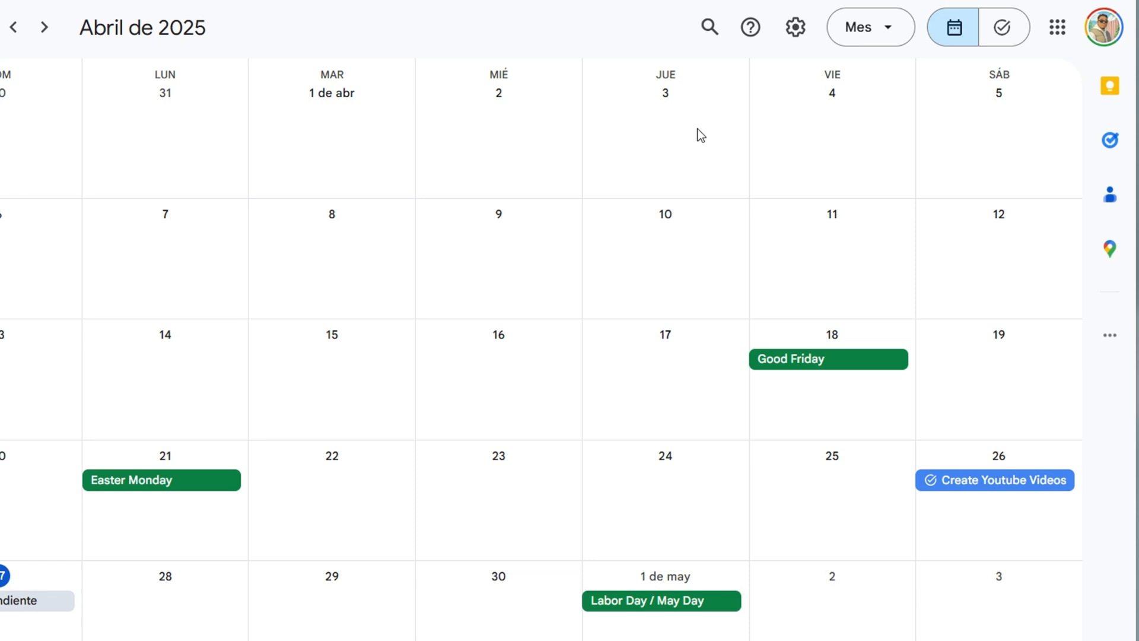
{"action": "mouse_move", "coordinate": [777, 35]}
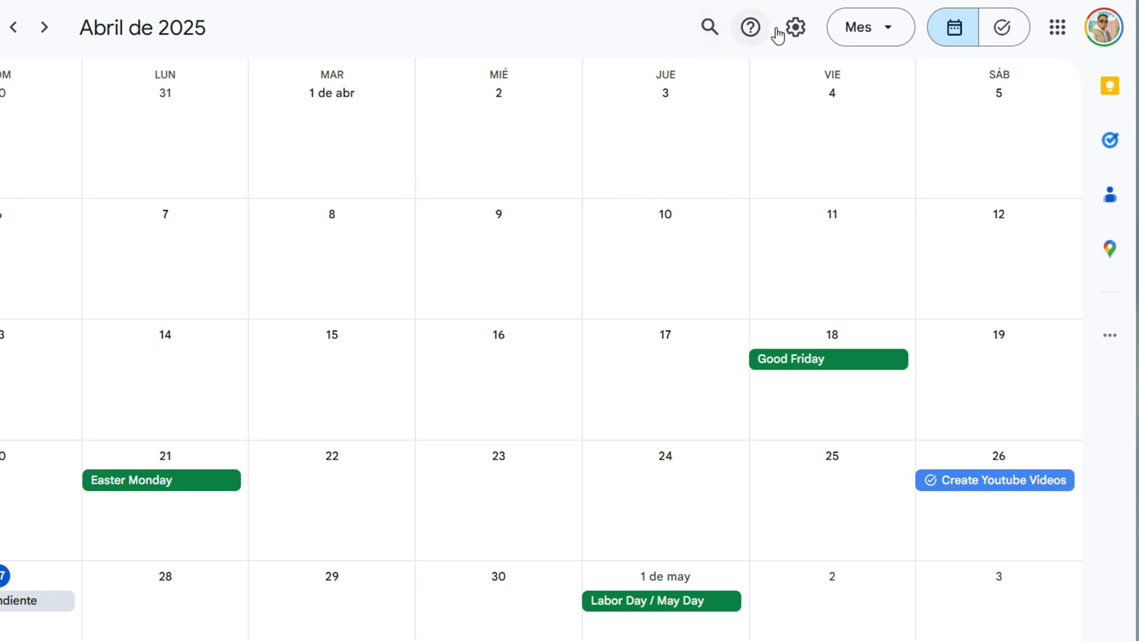
- Return to Configuración and reach the Idioma language list
{"action": "left_click", "coordinate": [793, 27]}
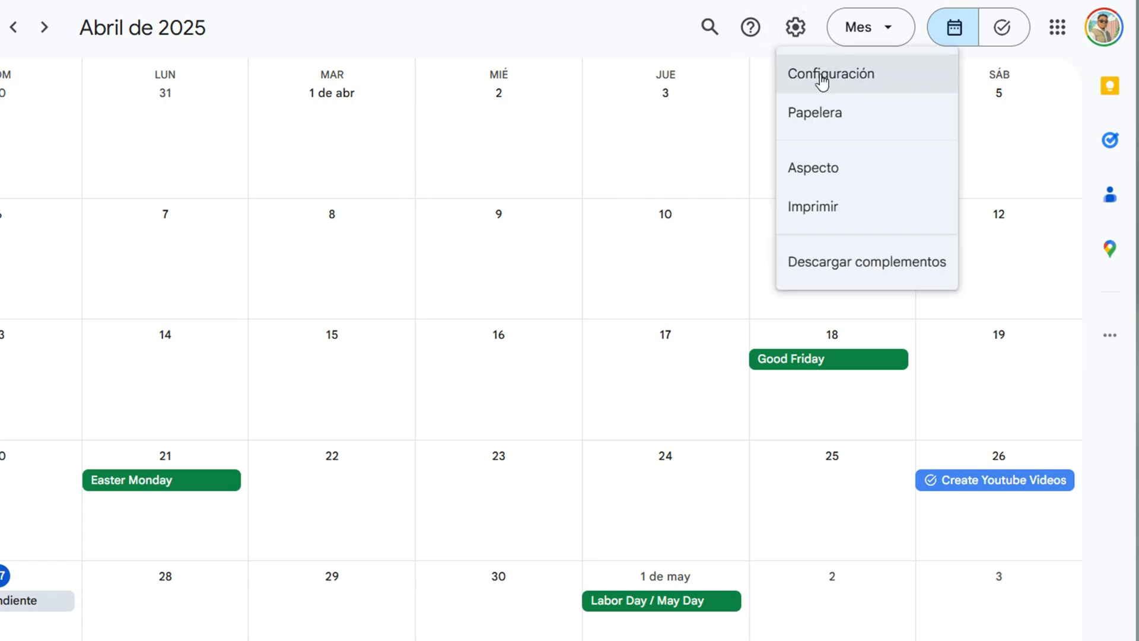
{"action": "mouse_move", "coordinate": [838, 79]}
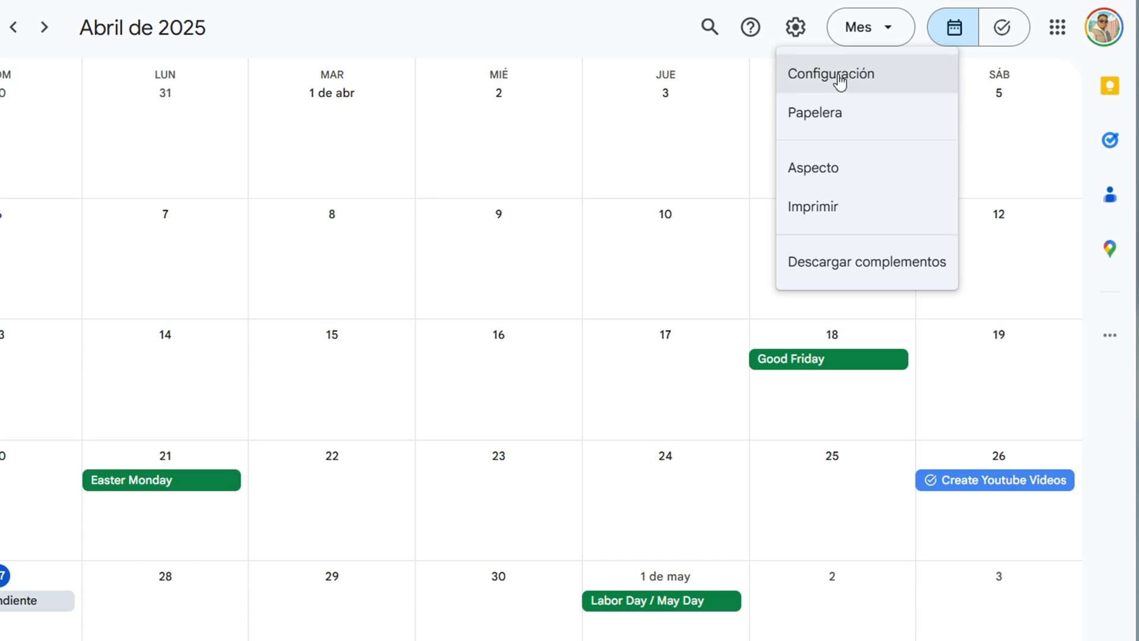
{"action": "left_click", "coordinate": [830, 72]}
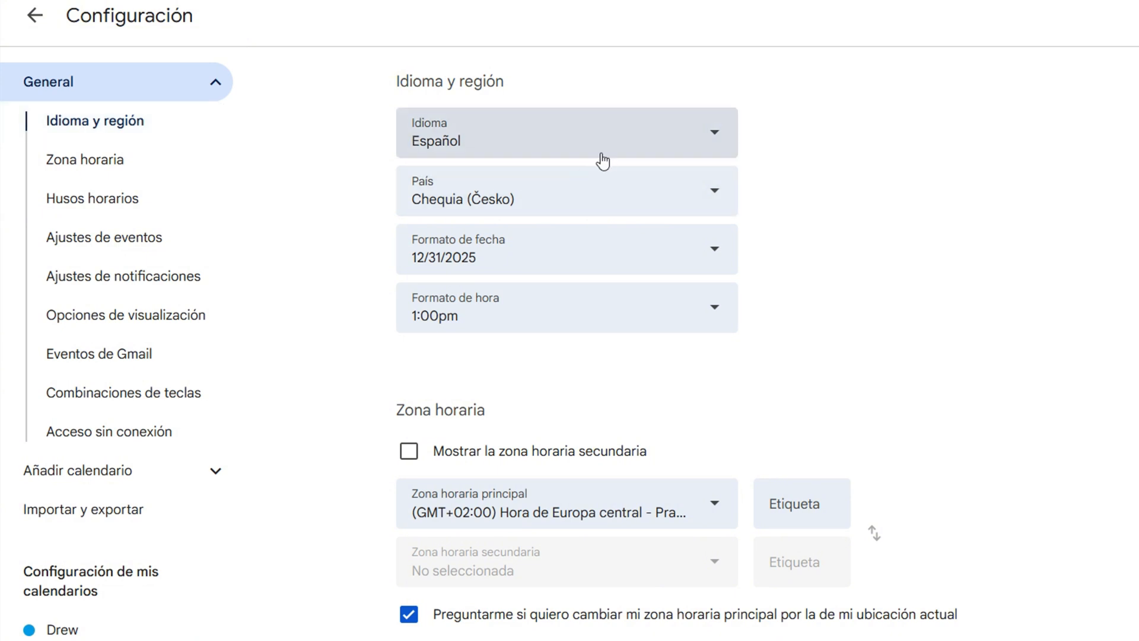
{"action": "left_click", "coordinate": [565, 131]}
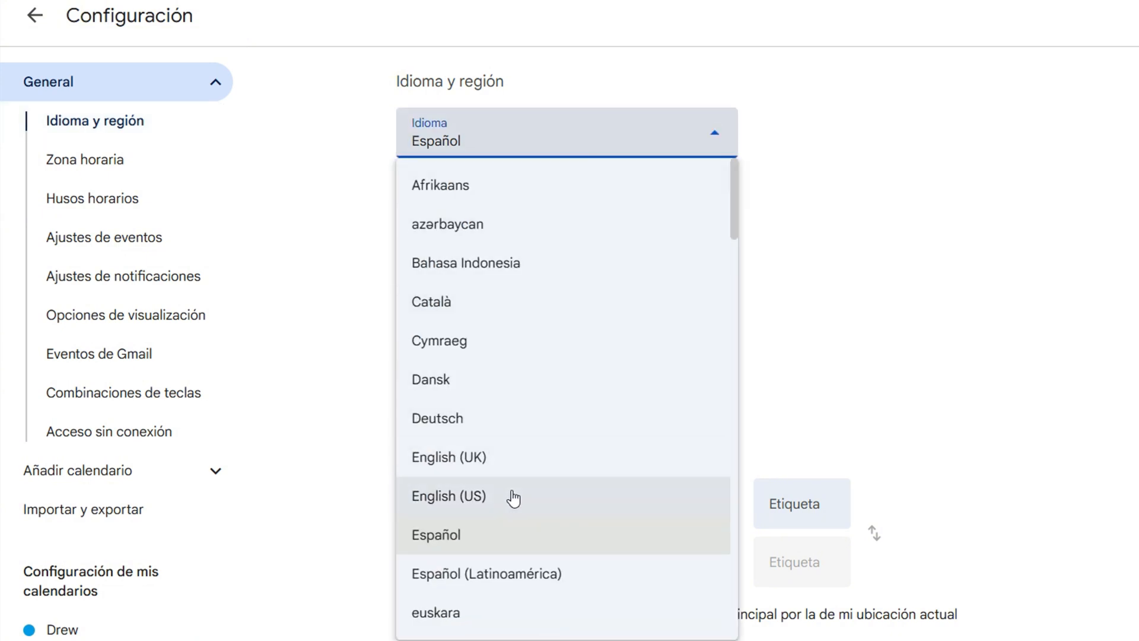
- Choose English (US), reload to apply it, and return to the April 2025 month view
{"action": "left_click", "coordinate": [448, 496]}
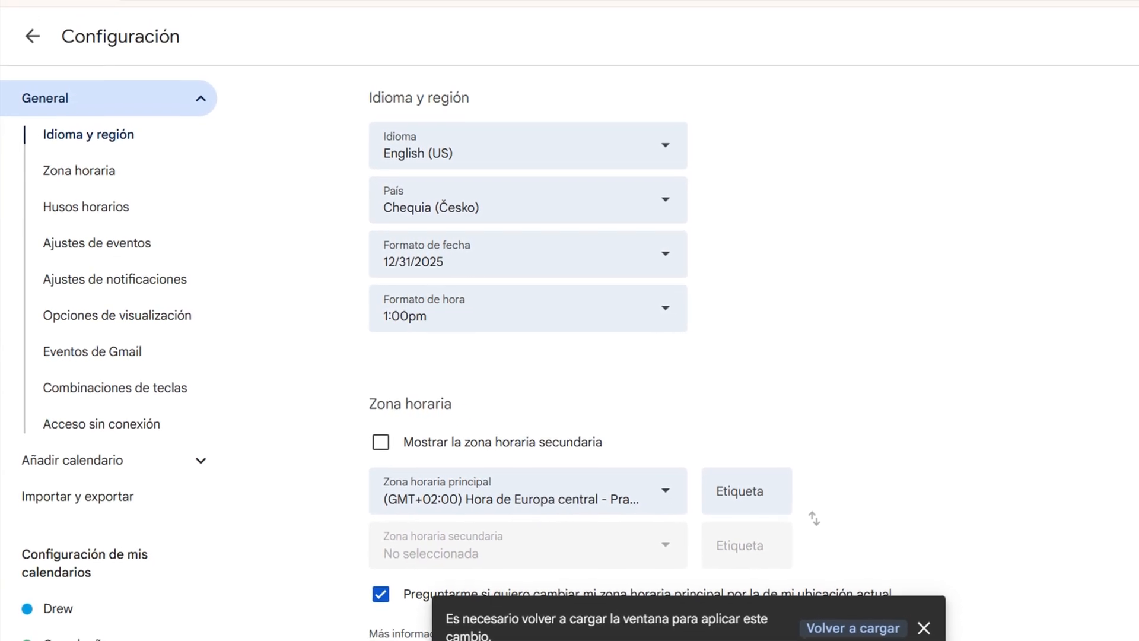
{"action": "left_click", "coordinate": [853, 628]}
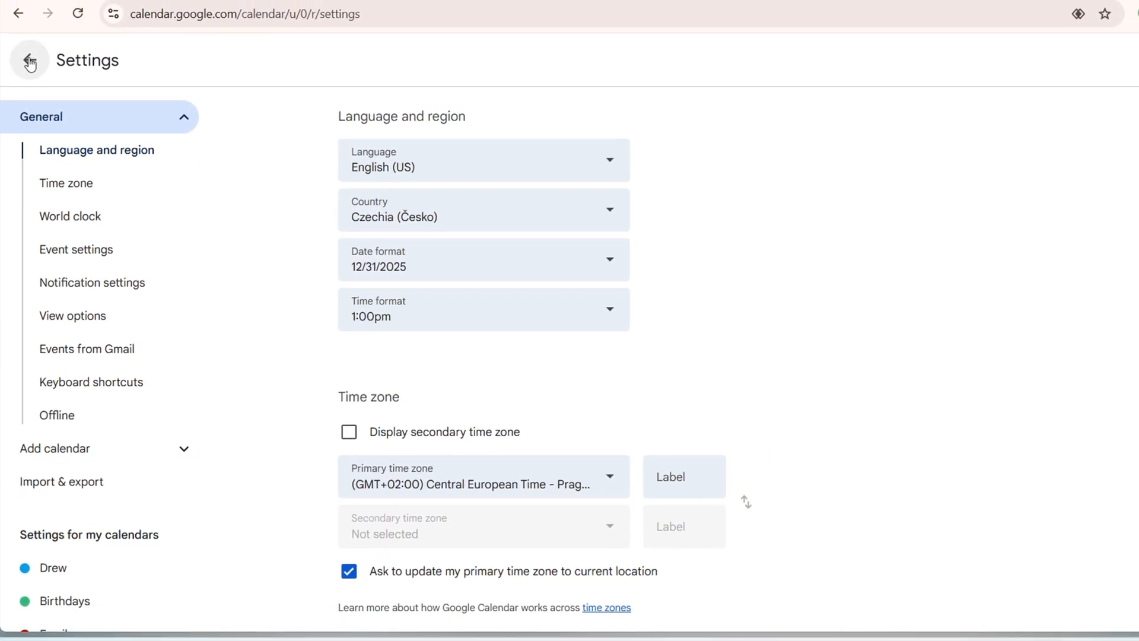
{"action": "left_click", "coordinate": [28, 60]}
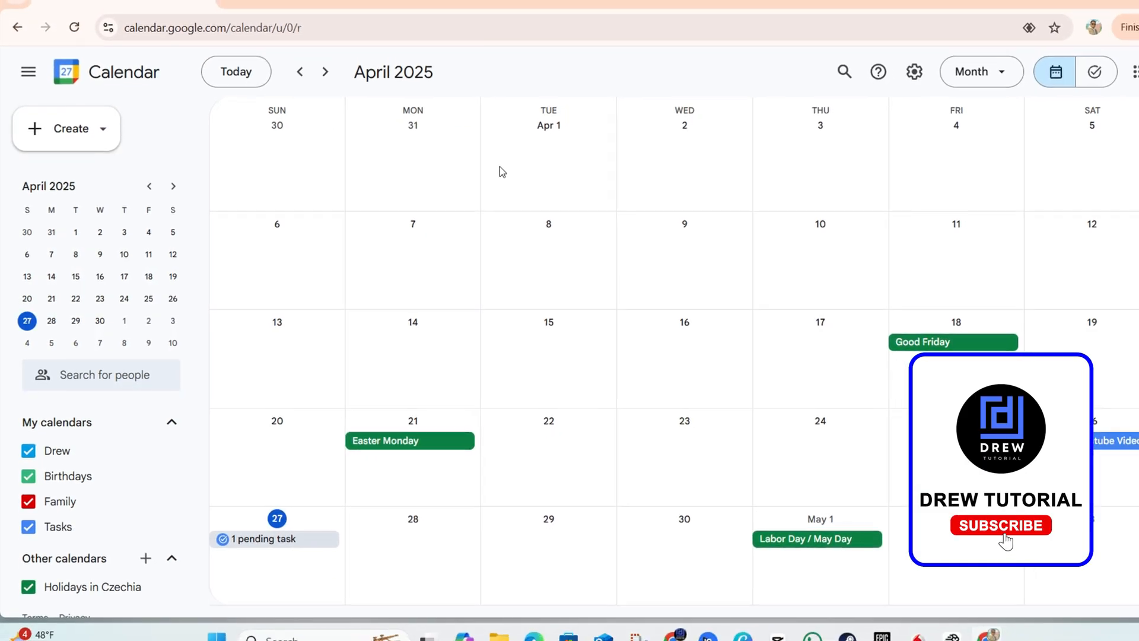